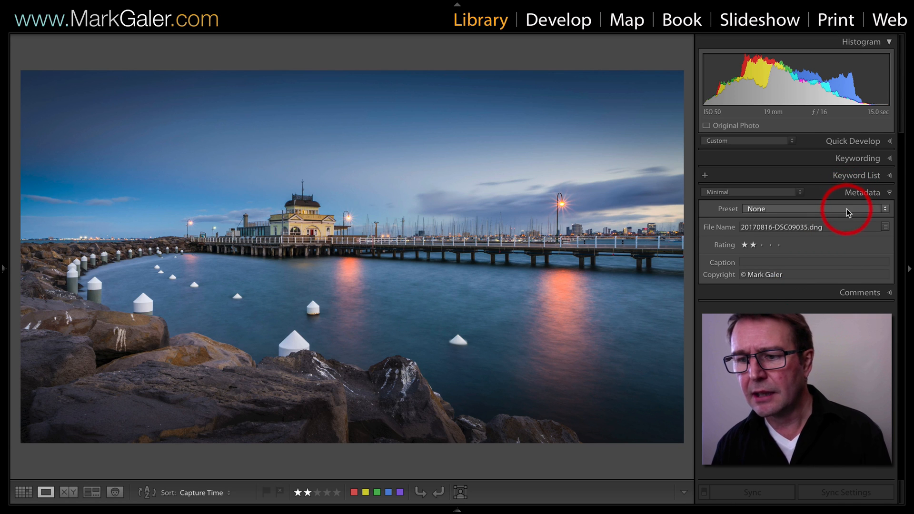
# Load the Mark Galer copyright preset in the metadata preset editor via Edit Presets.
pyautogui.click(884, 208)
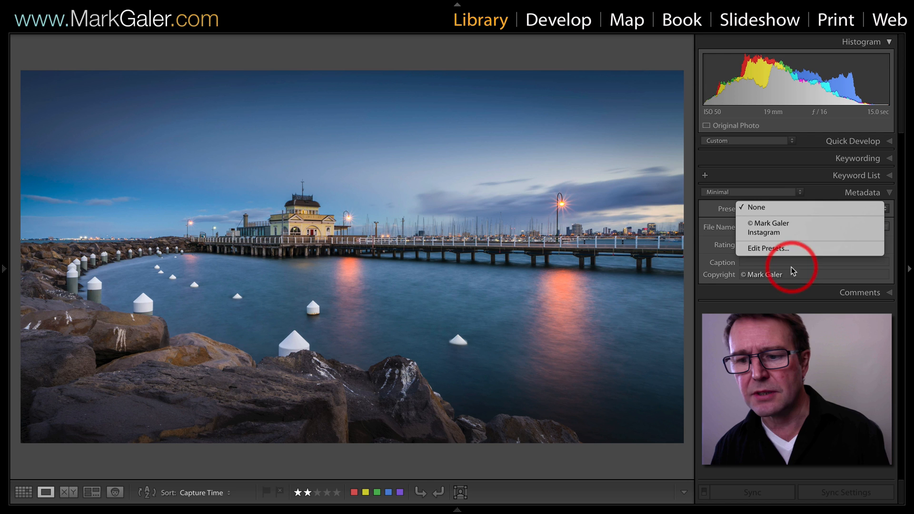
pyautogui.click(767, 249)
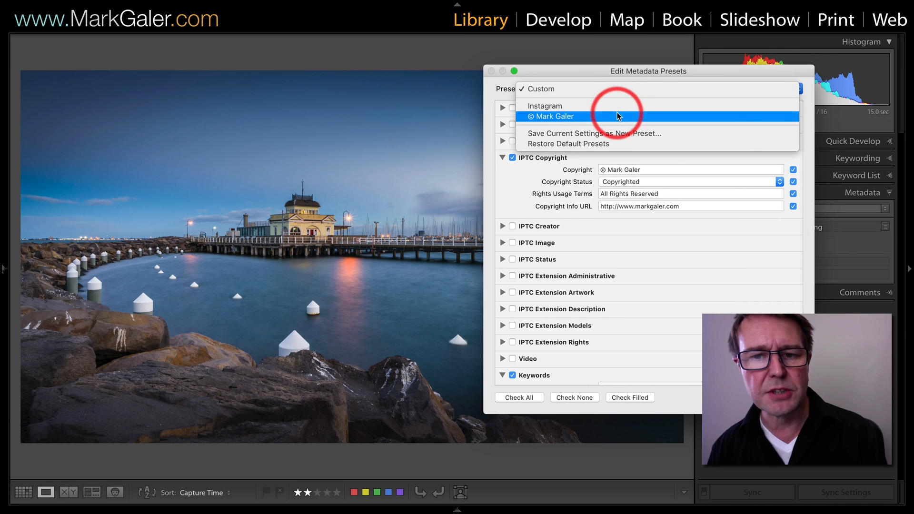
pyautogui.click(553, 116)
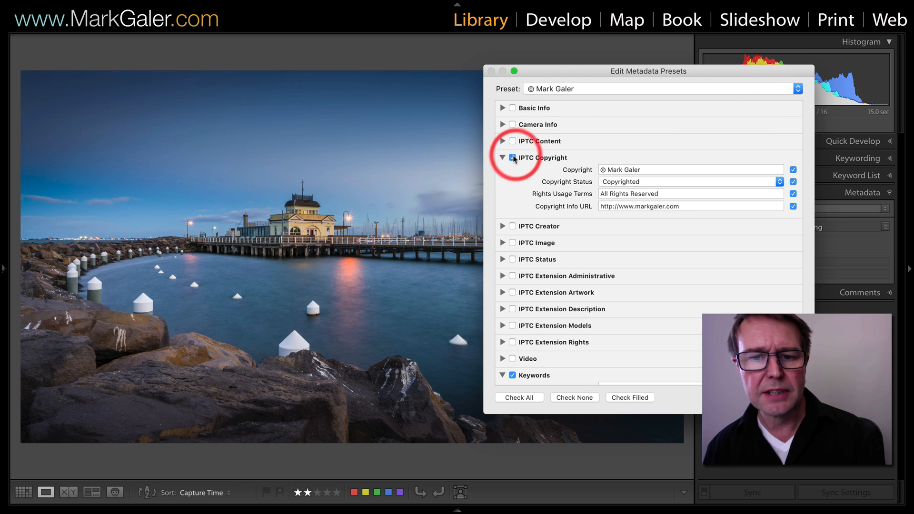
# Review the IPTC Copyright fields of the loaded preset.
pyautogui.click(503, 157)
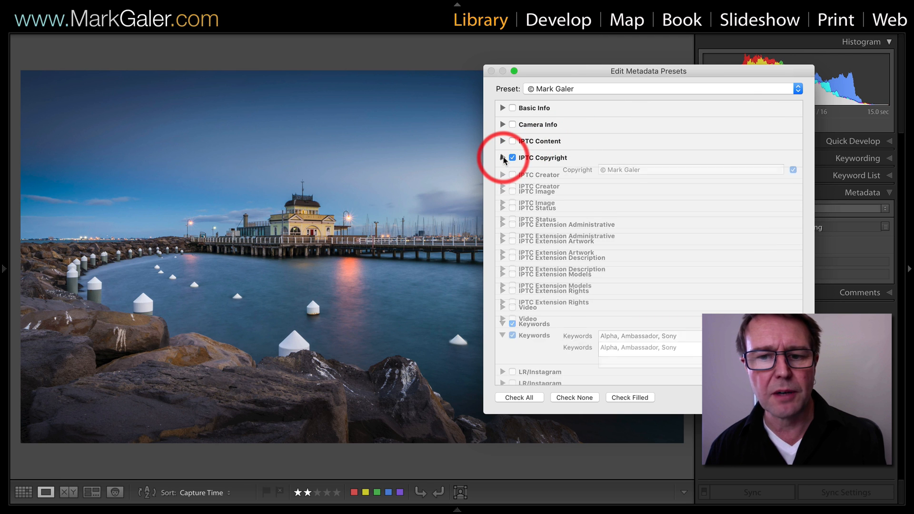
pyautogui.click(503, 157)
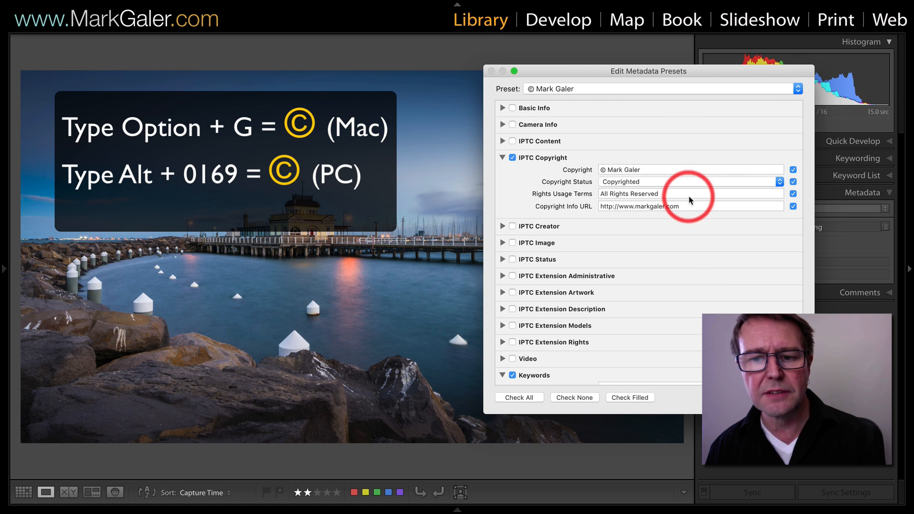
pyautogui.scroll(-3)
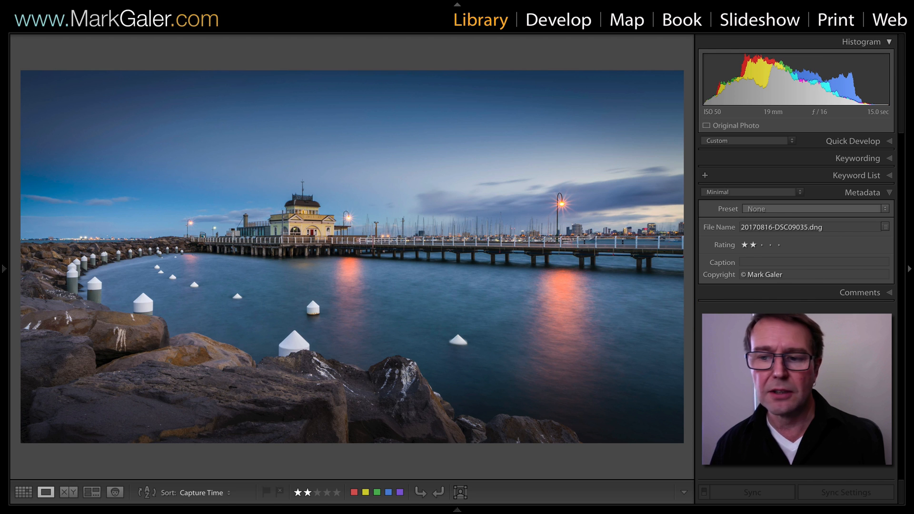
# Set the Mark Galer copyright preset as metadata to apply during import.
pyautogui.click(815, 209)
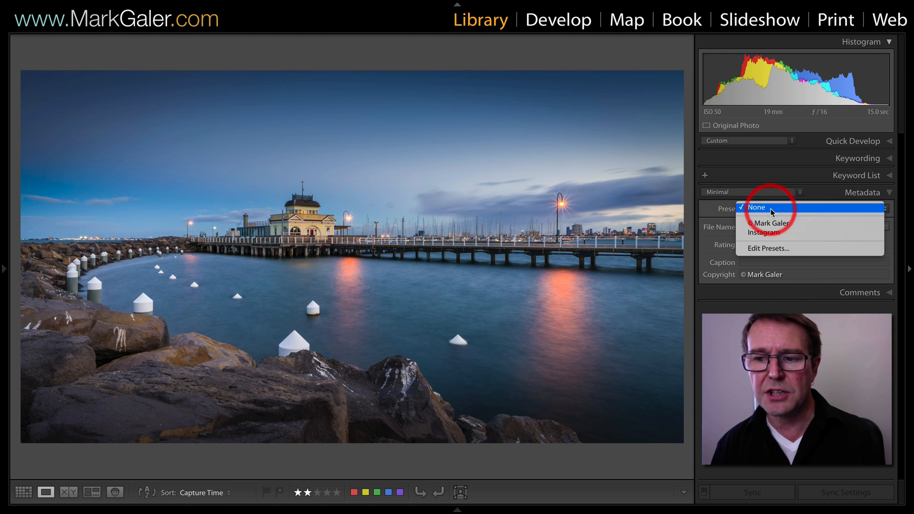
pyautogui.click(773, 223)
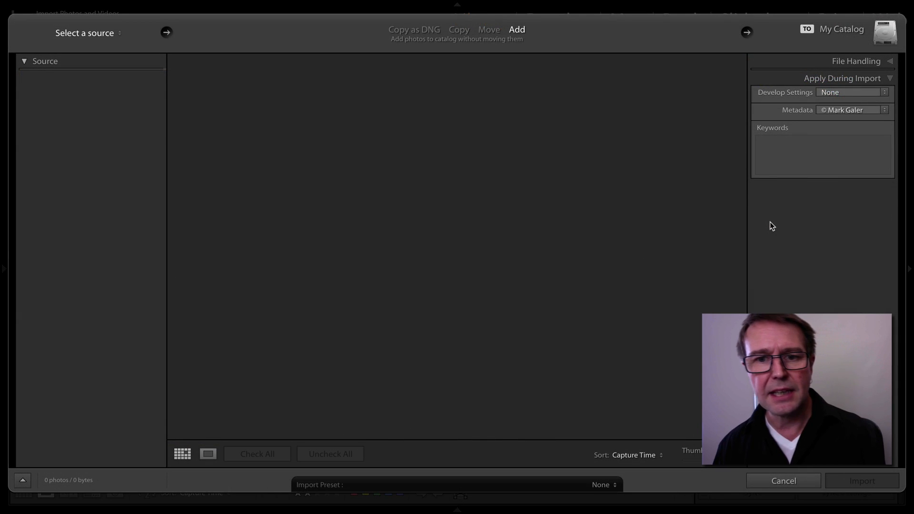
pyautogui.click(84, 33)
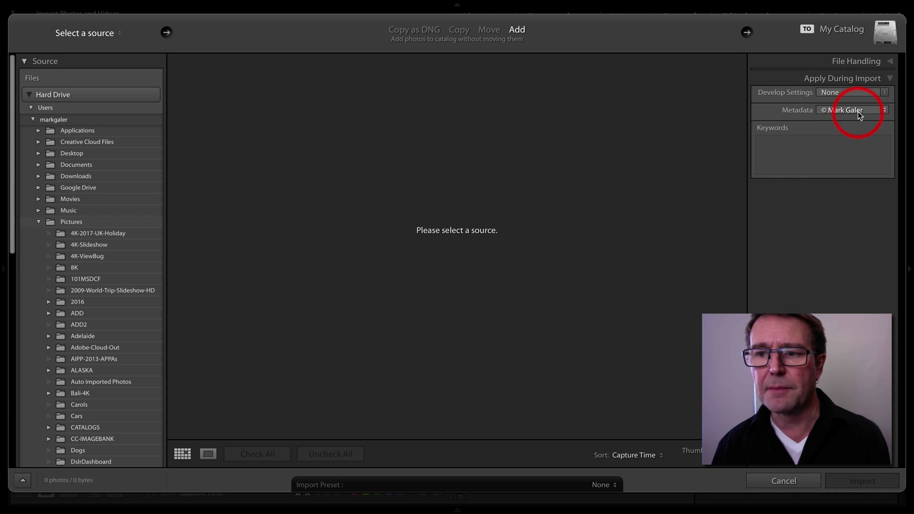